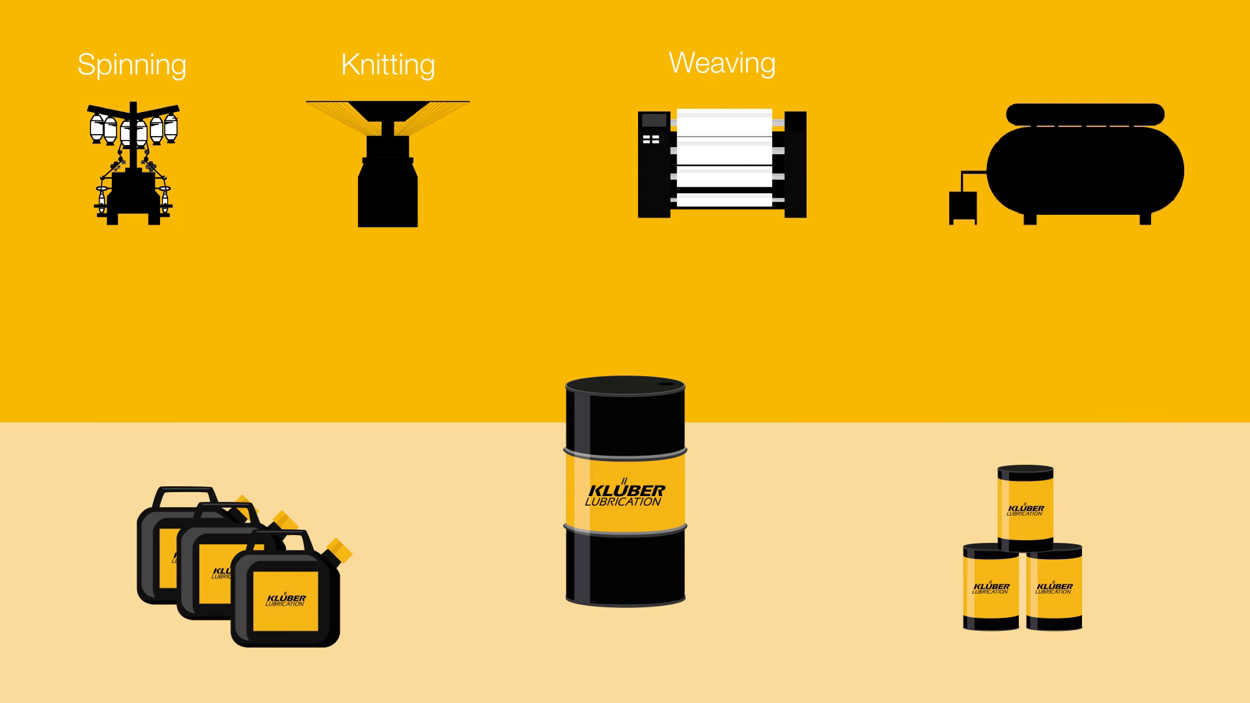
{"action": "scroll", "scroll_direction": "down", "scroll_amount": 3}
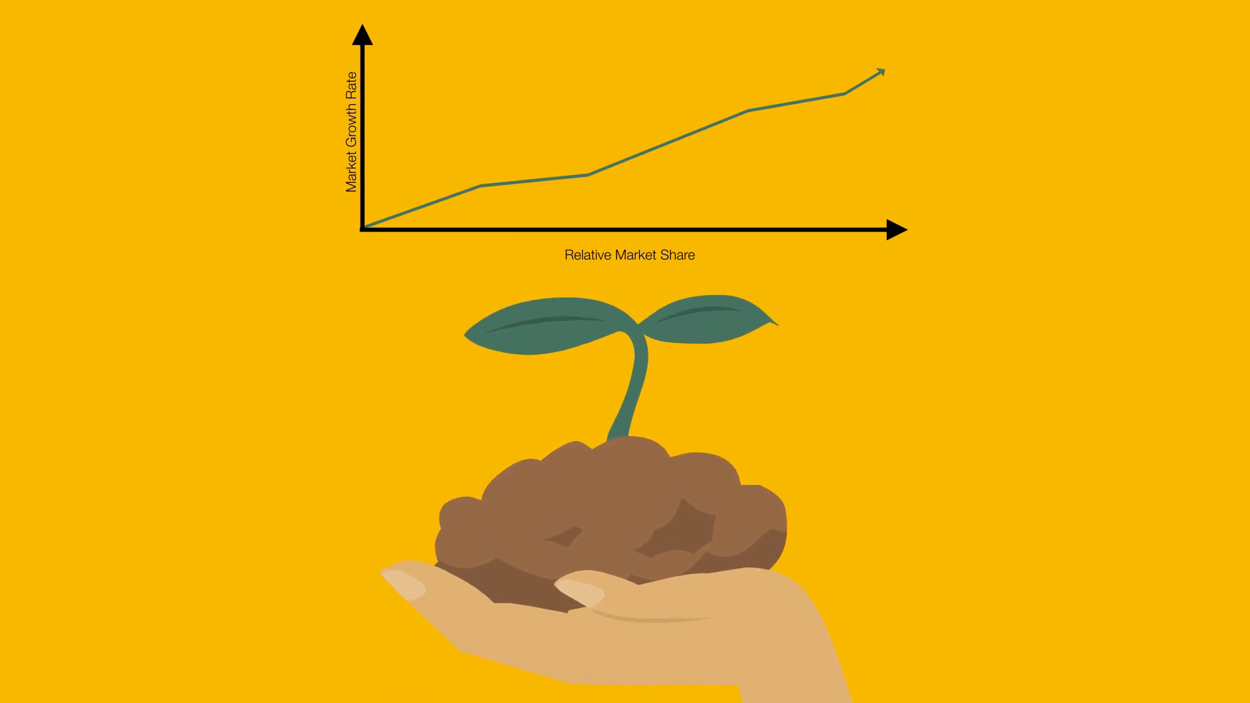
{"action": "scroll", "scroll_direction": "down", "scroll_amount": 3}
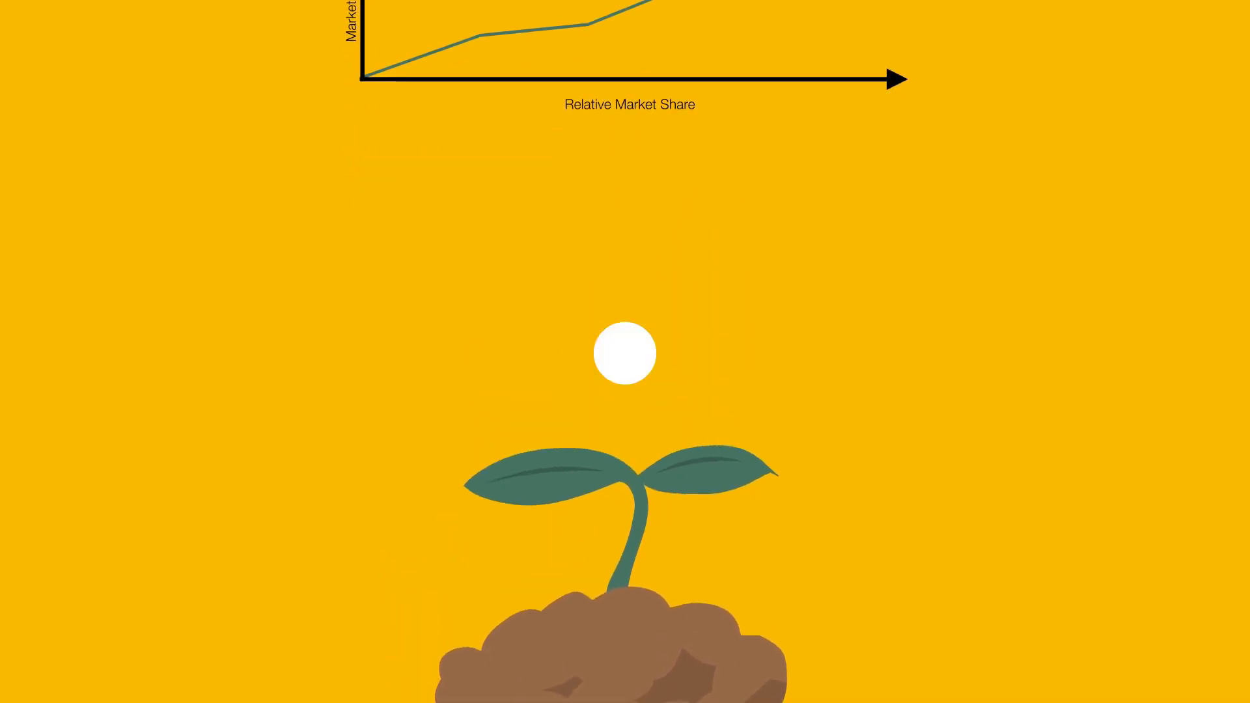